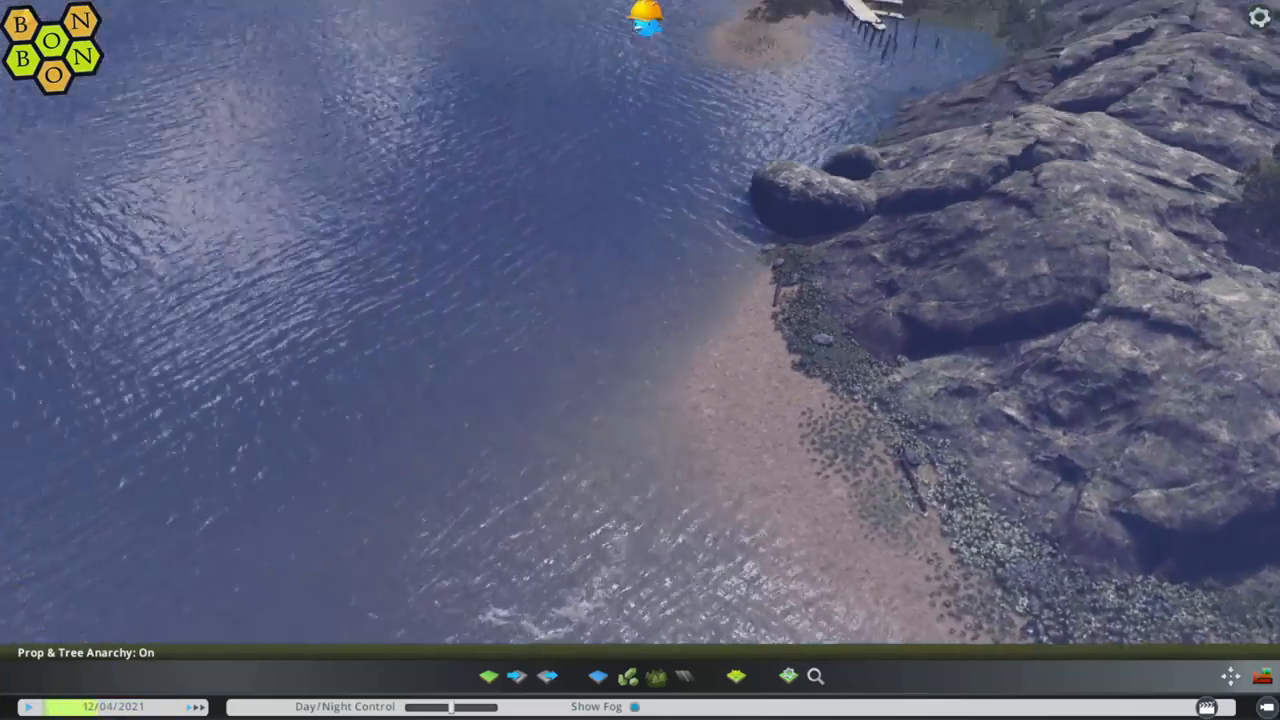
Step: Raise the seabed beside the beach with a Landscaping terrain tool to start a shallow sandbar
click(491, 677)
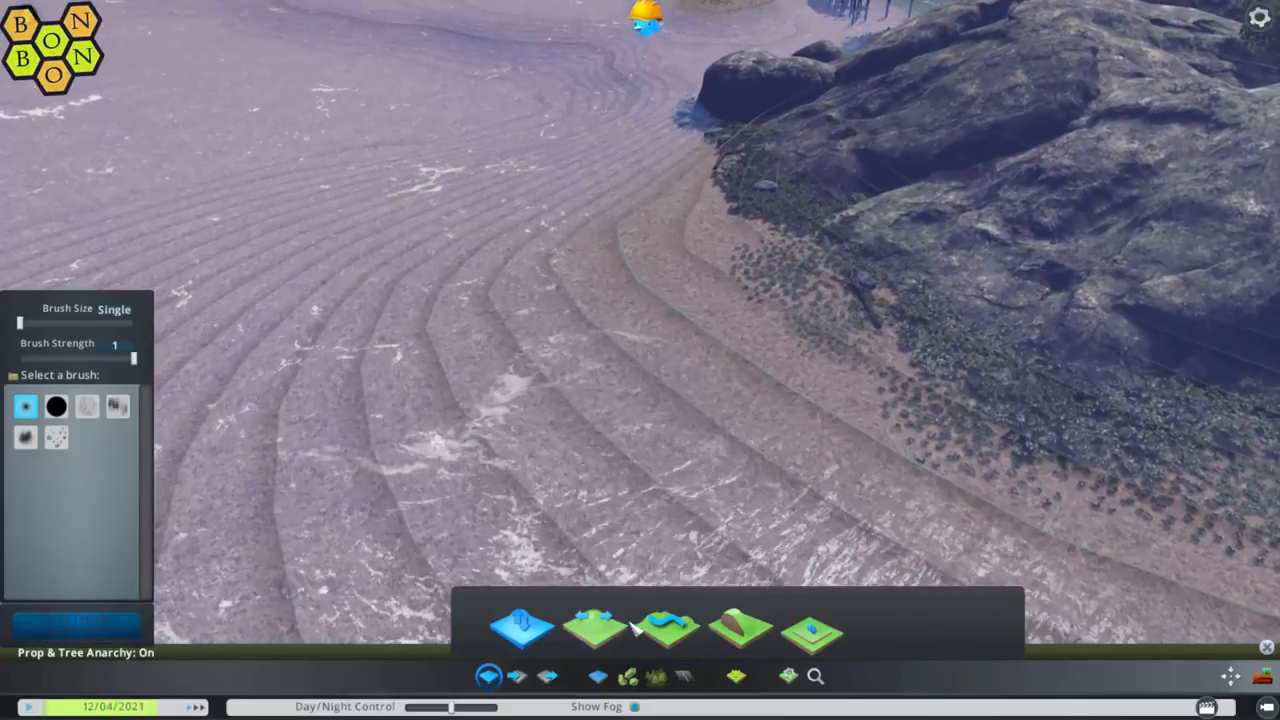
click(595, 628)
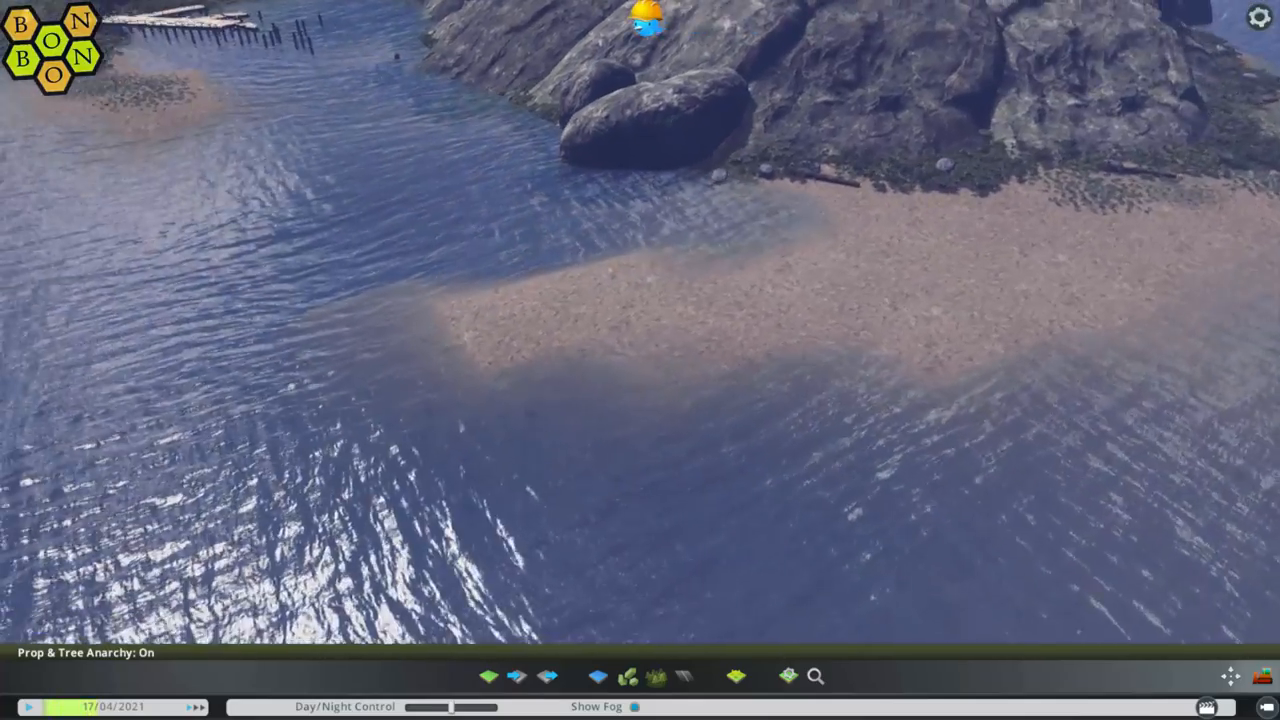
click(487, 678)
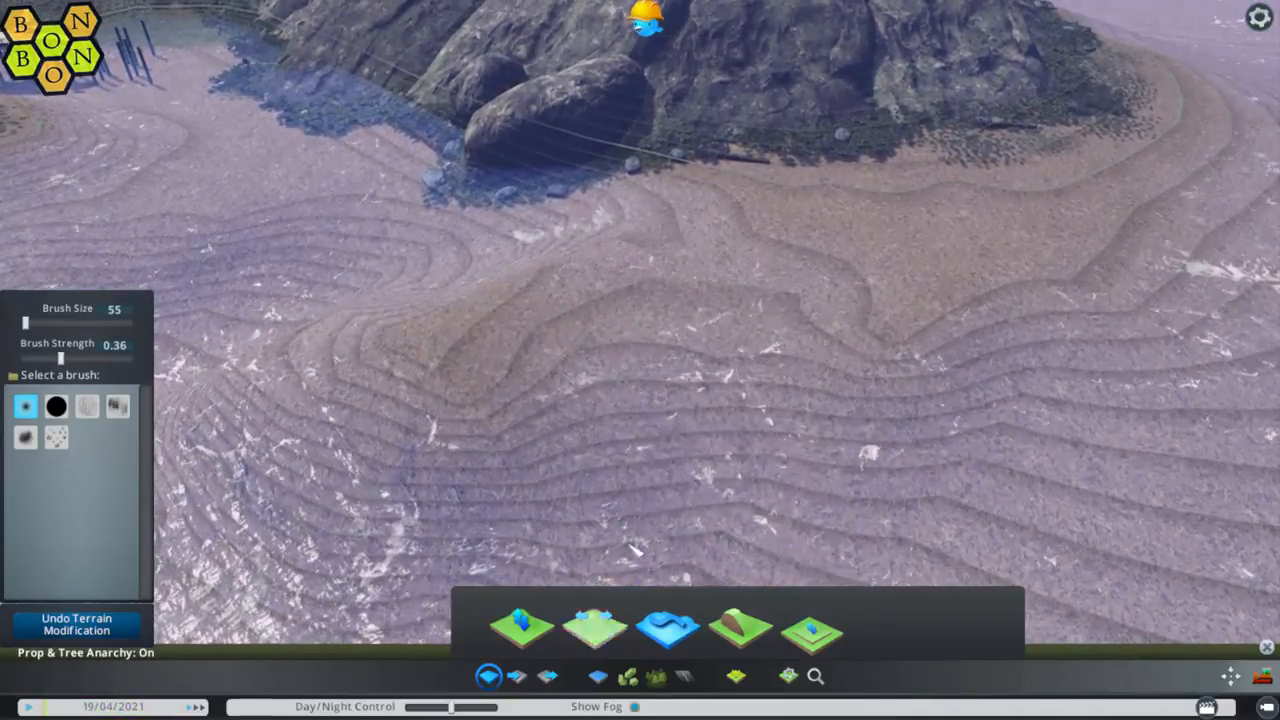
Step: Extend the sandbar into a tapering tail using brush size 55 and strength 0.36
click(592, 636)
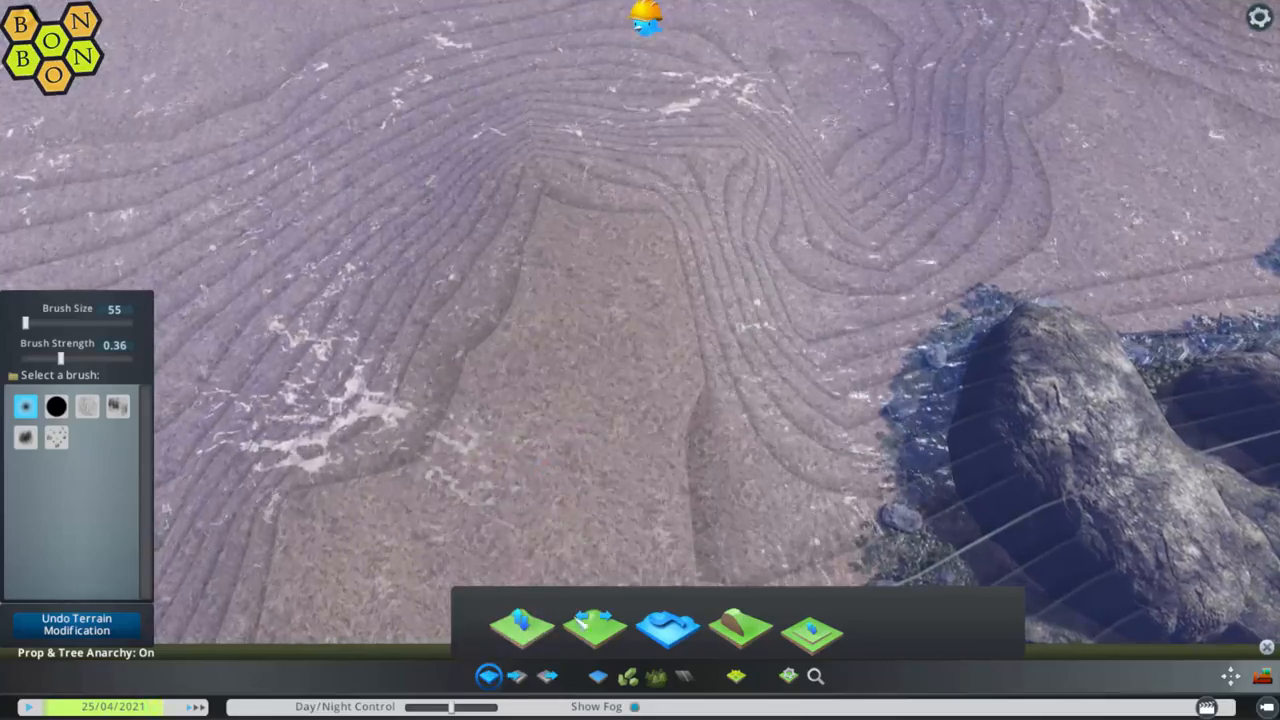
click(600, 631)
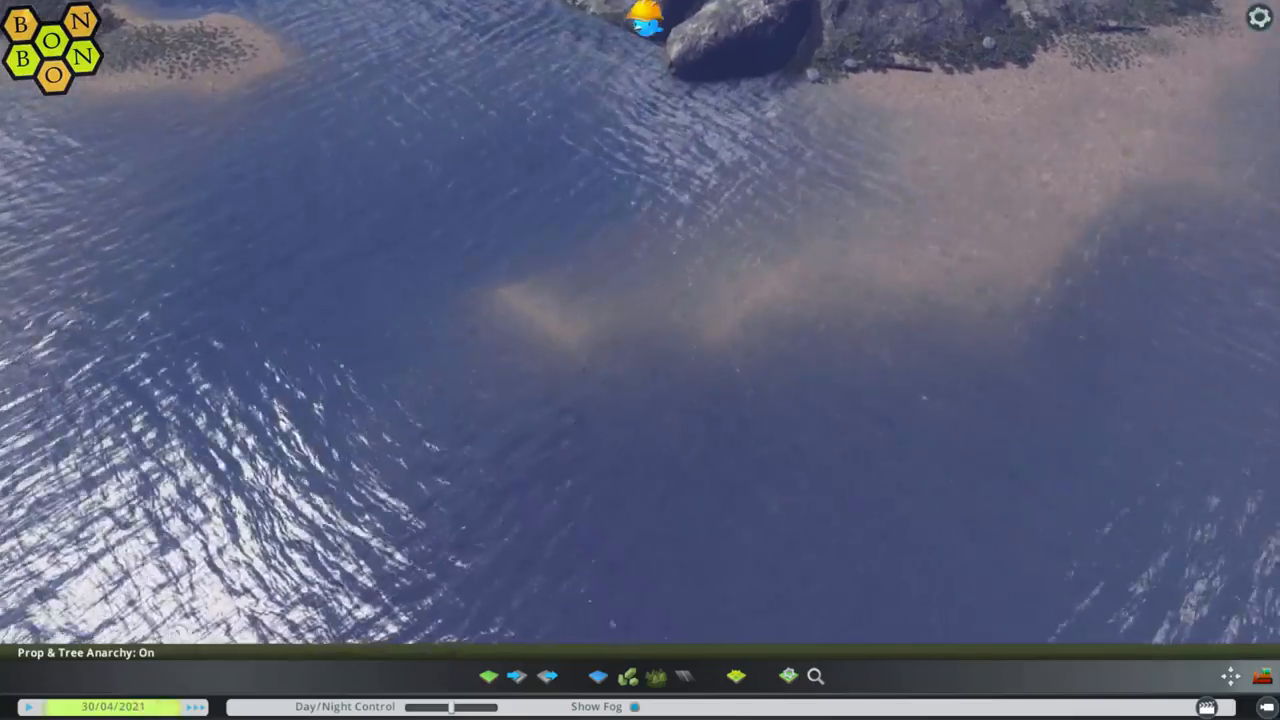
Step: Scatter filler trees over the island, then select a rock prop for the hillside
click(487, 676)
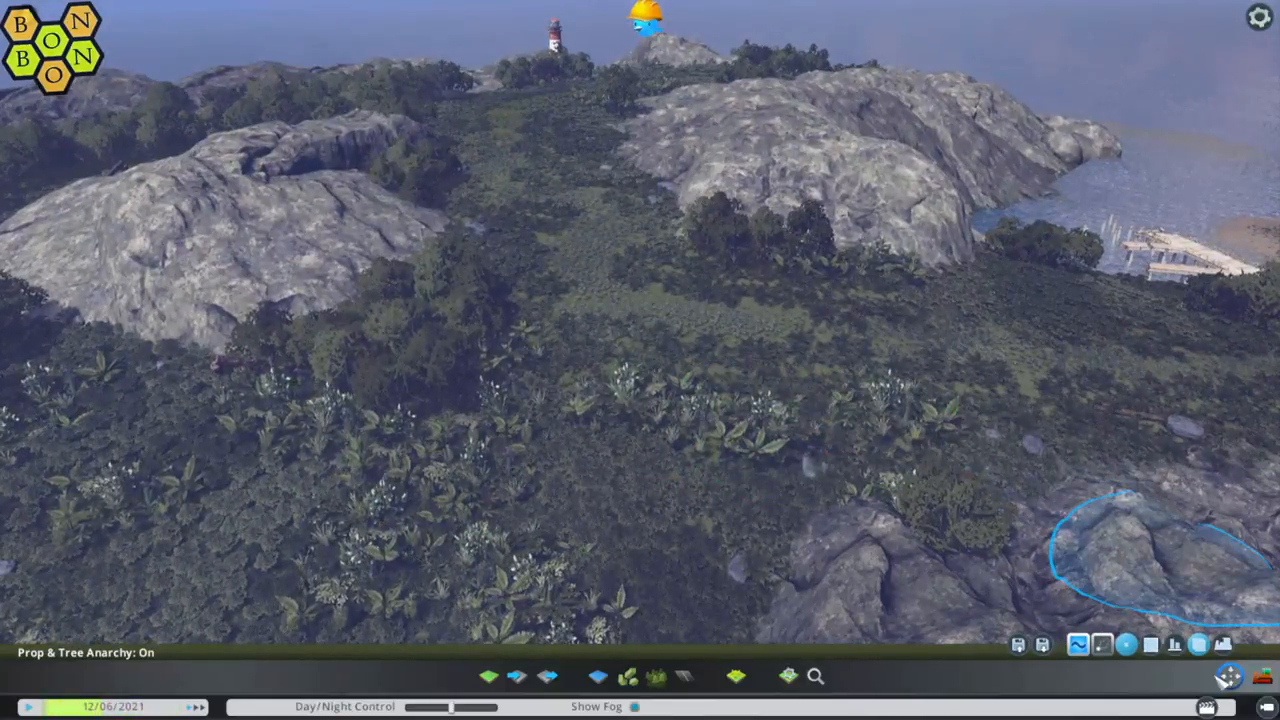
click(732, 676)
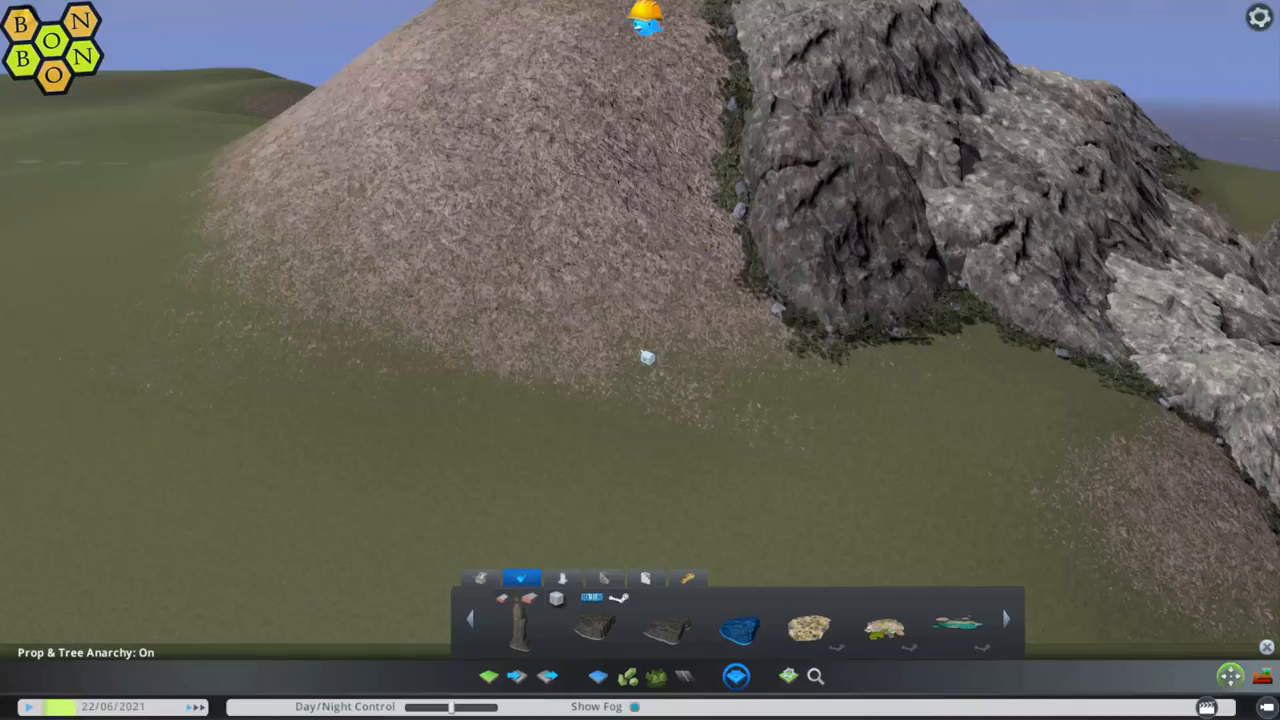
click(677, 361)
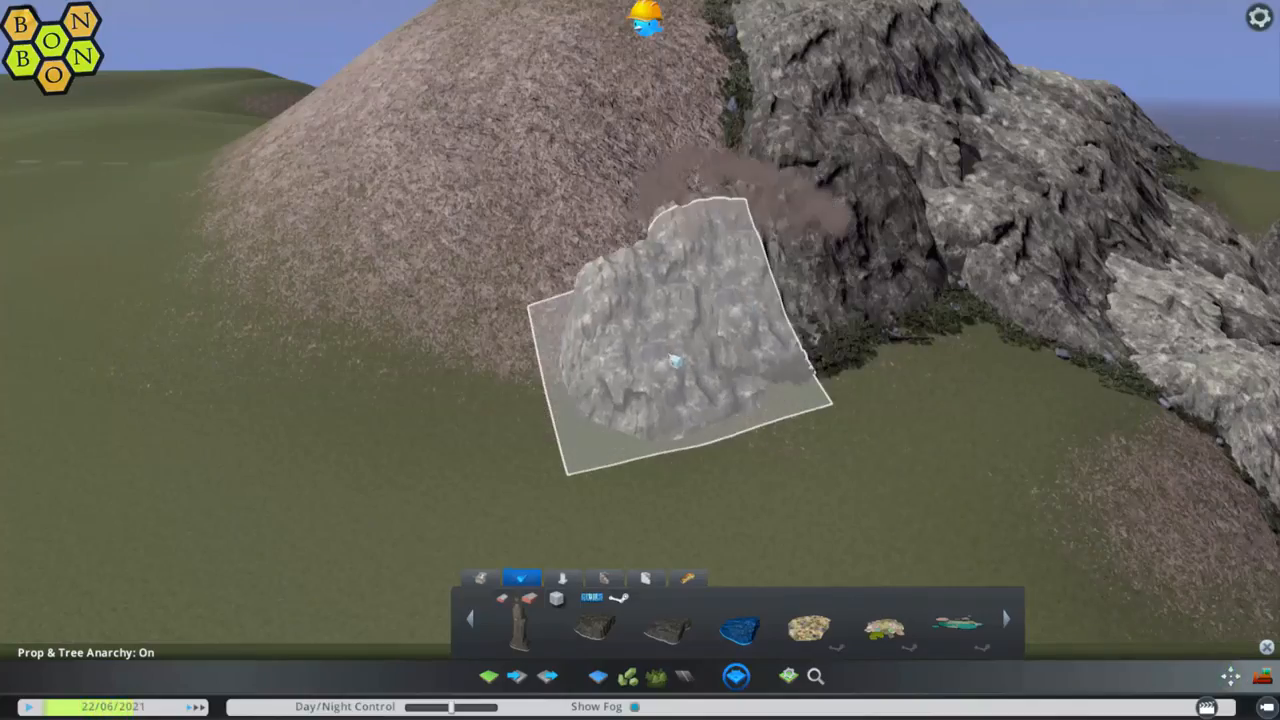